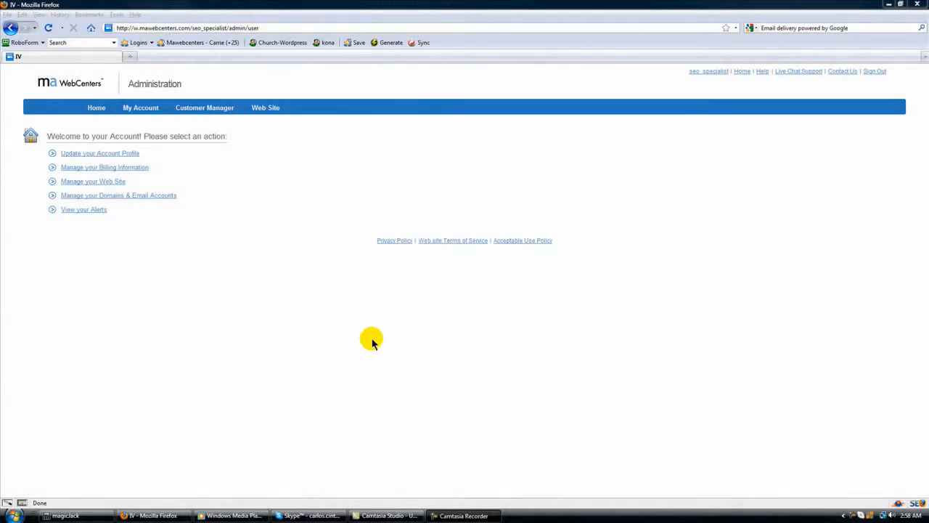
mouse_move(264, 315)
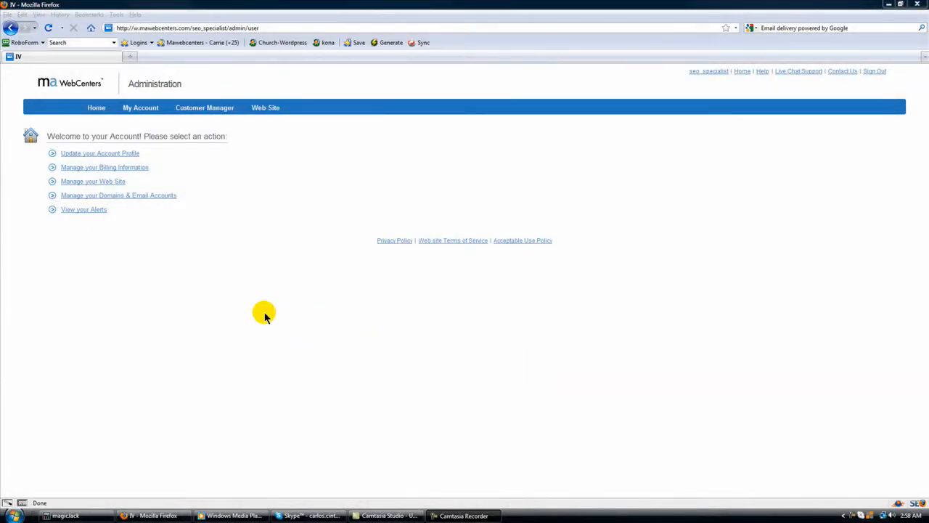
mouse_move(163, 240)
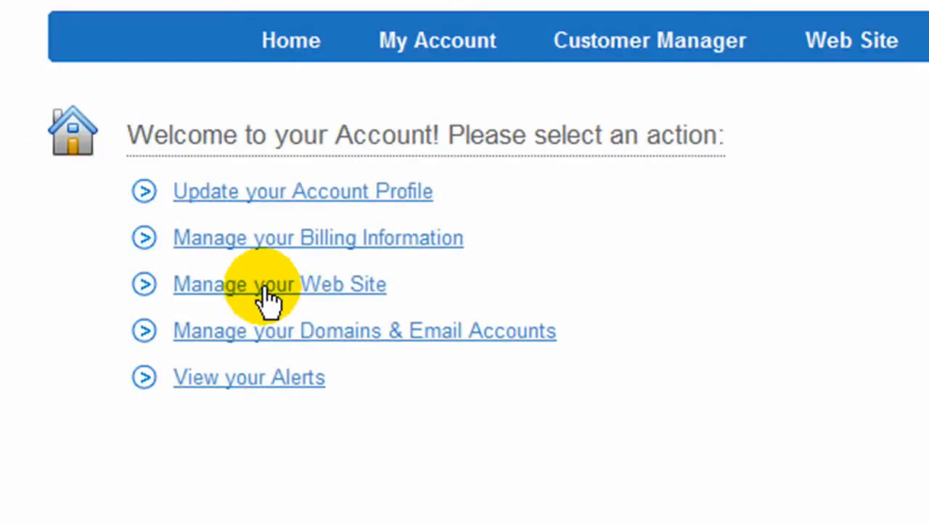
Step: Reach the site's page list via Manage your Web Site and Edit Pages
left_click(279, 283)
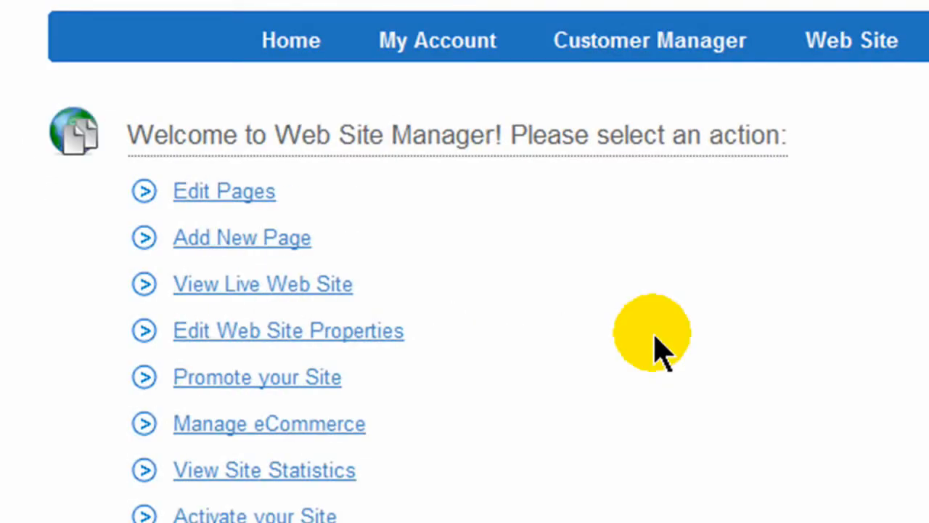
left_click(224, 192)
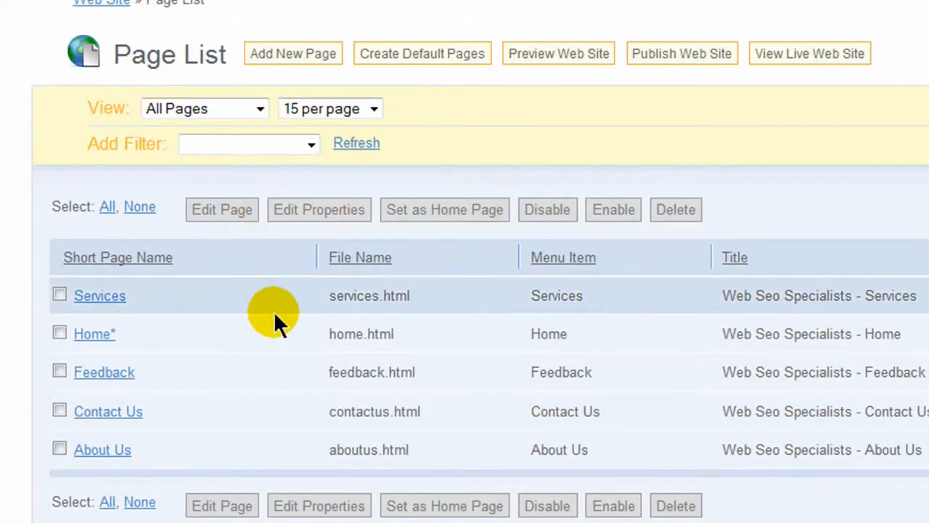
mouse_move(58, 261)
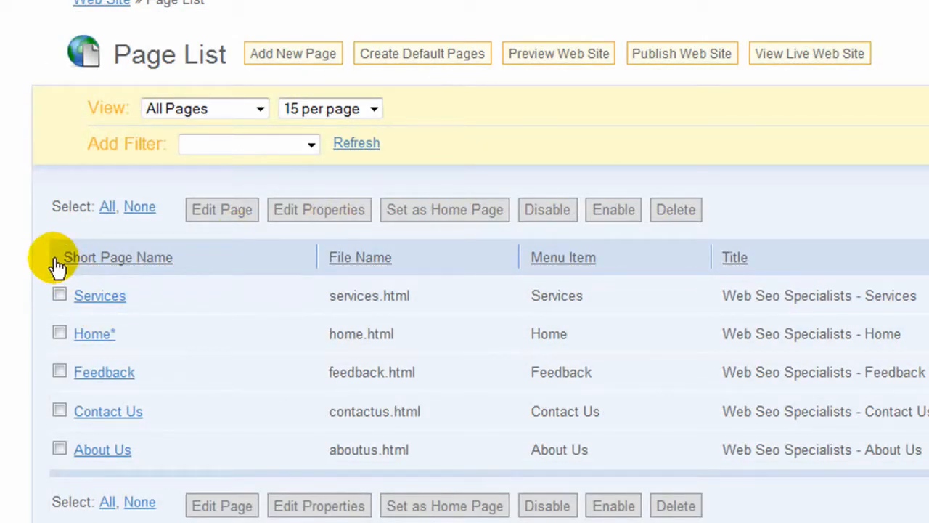
mouse_move(109, 418)
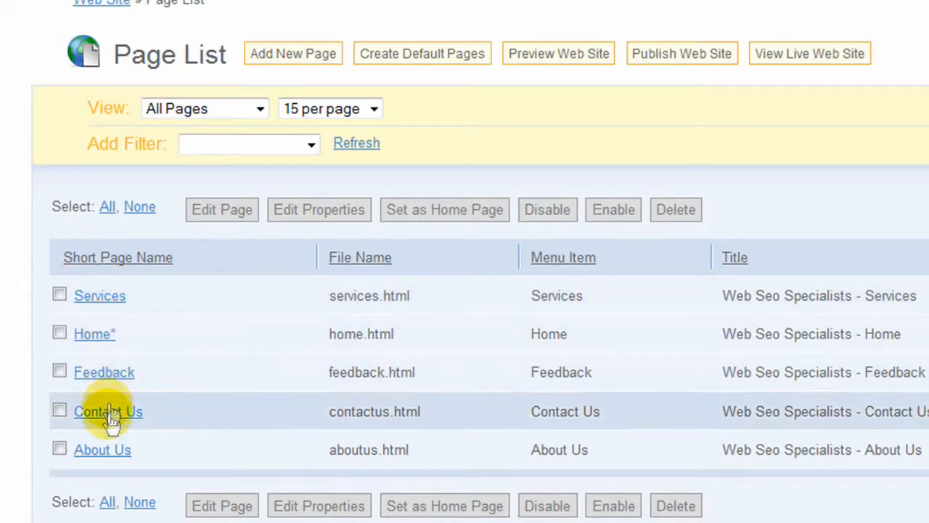
mouse_move(108, 296)
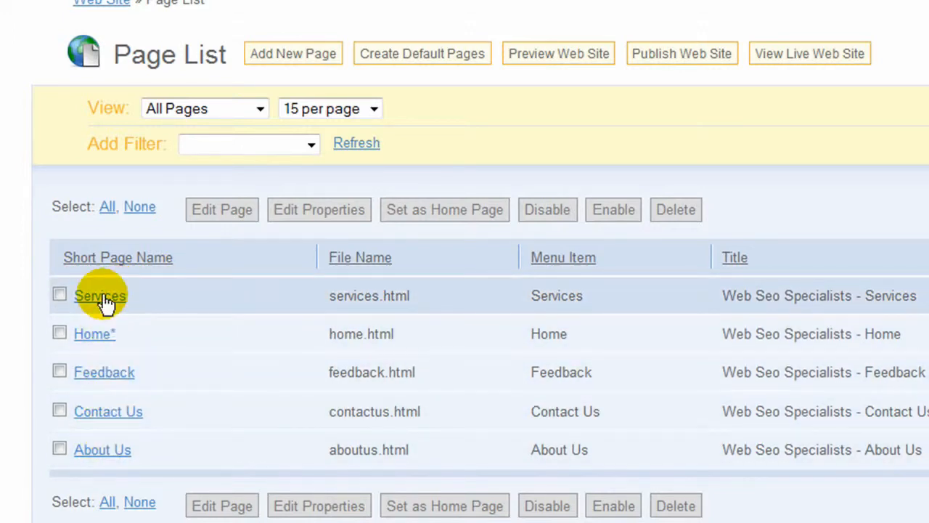
mouse_move(370, 257)
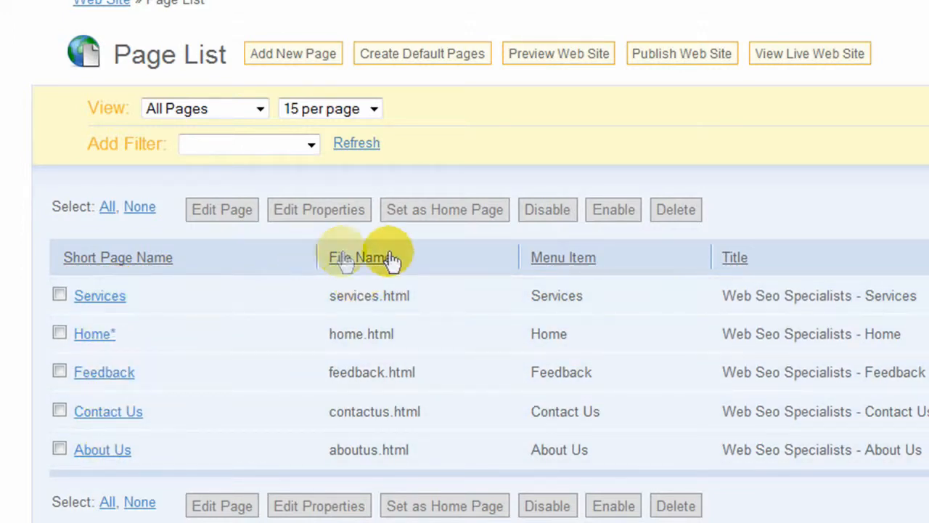
mouse_move(618, 264)
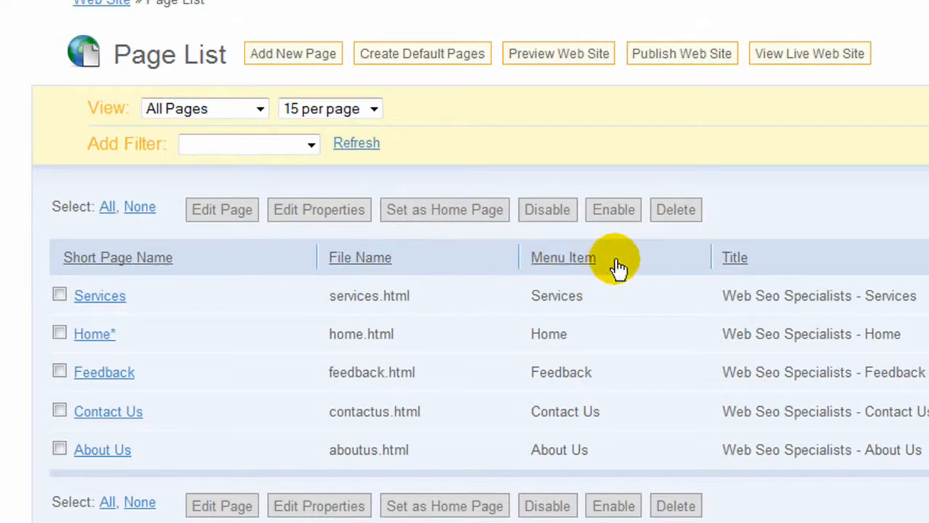
mouse_move(691, 270)
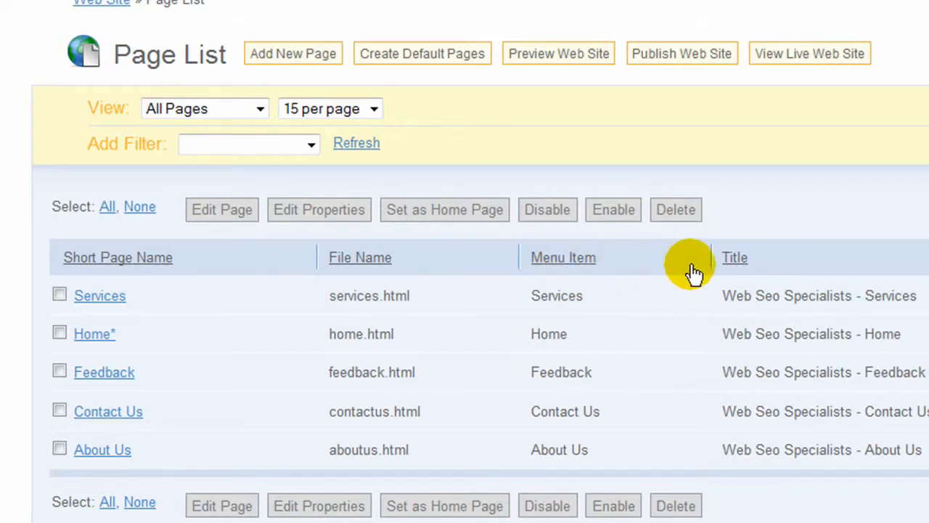
mouse_move(574, 372)
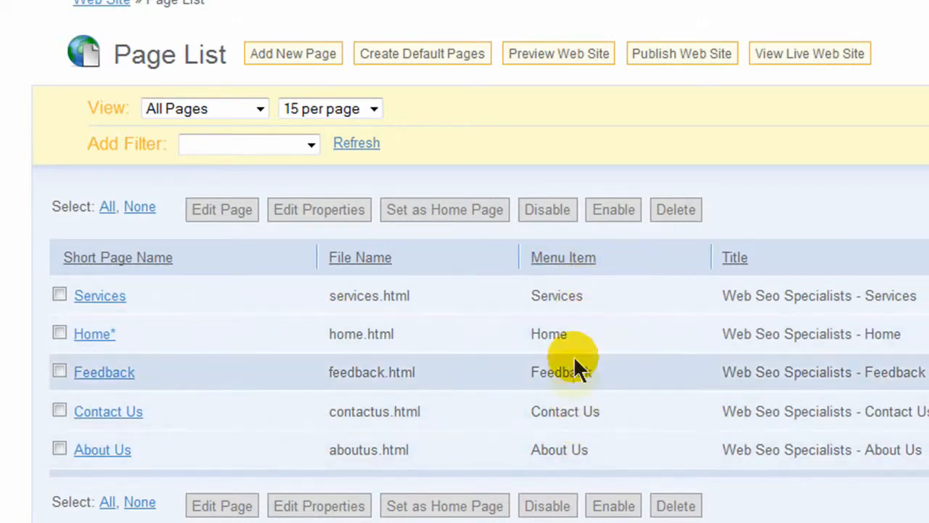
mouse_move(735, 257)
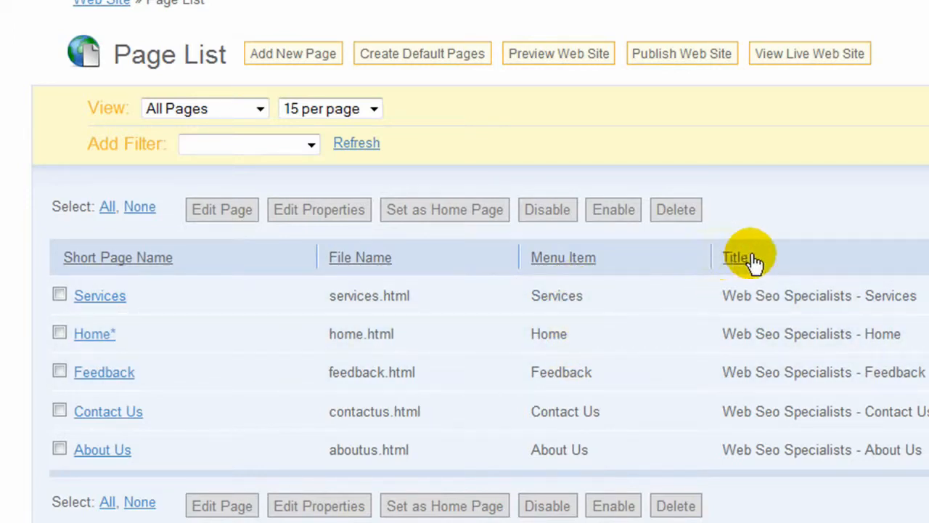
mouse_move(807, 467)
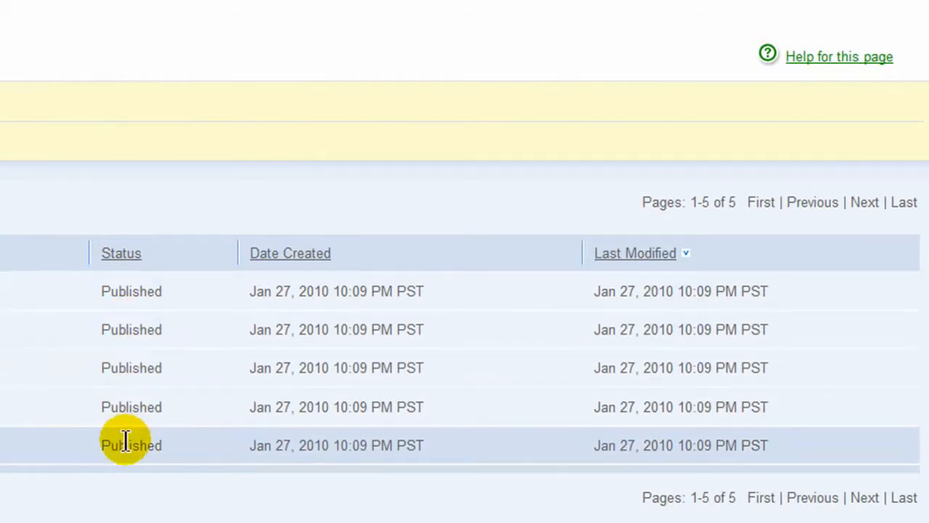
mouse_move(123, 290)
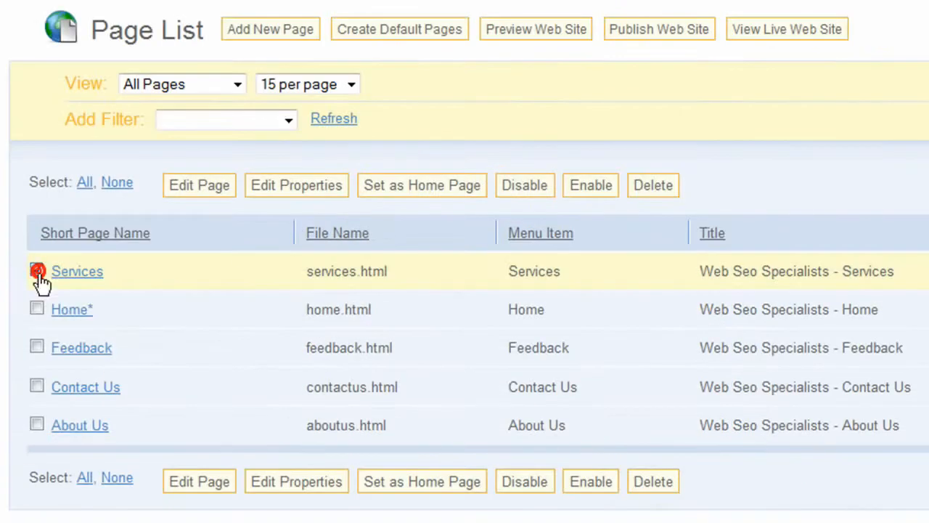
Step: Mark the Services page, disable it and confirm so its status reads Disabled
left_click(38, 271)
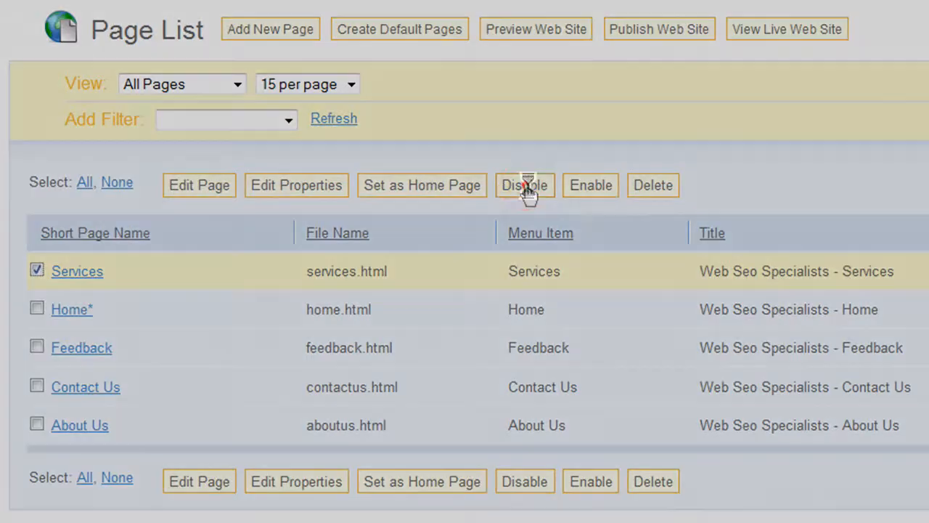
left_click(524, 186)
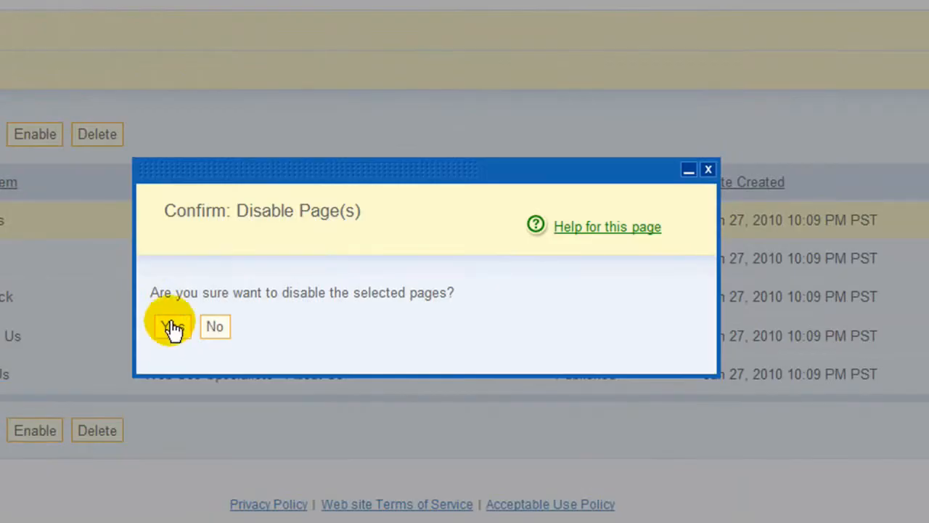
left_click(171, 326)
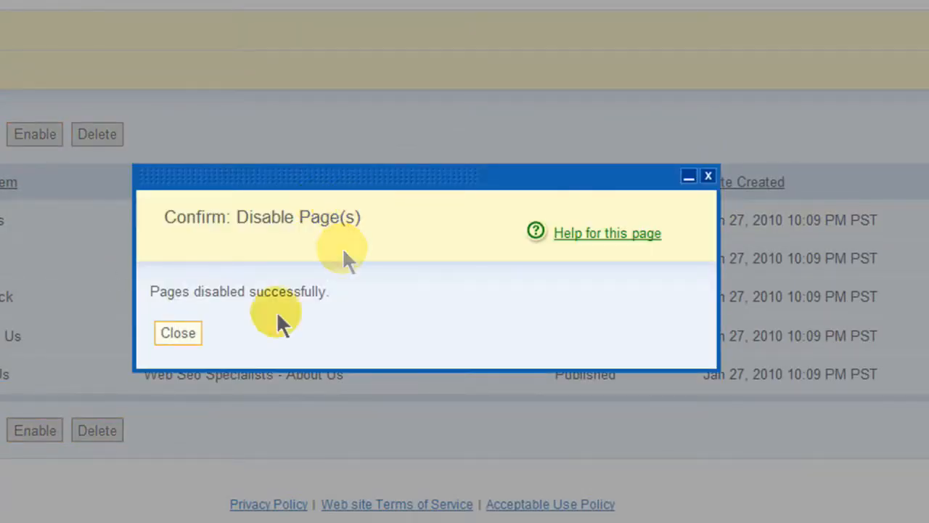
left_click(177, 333)
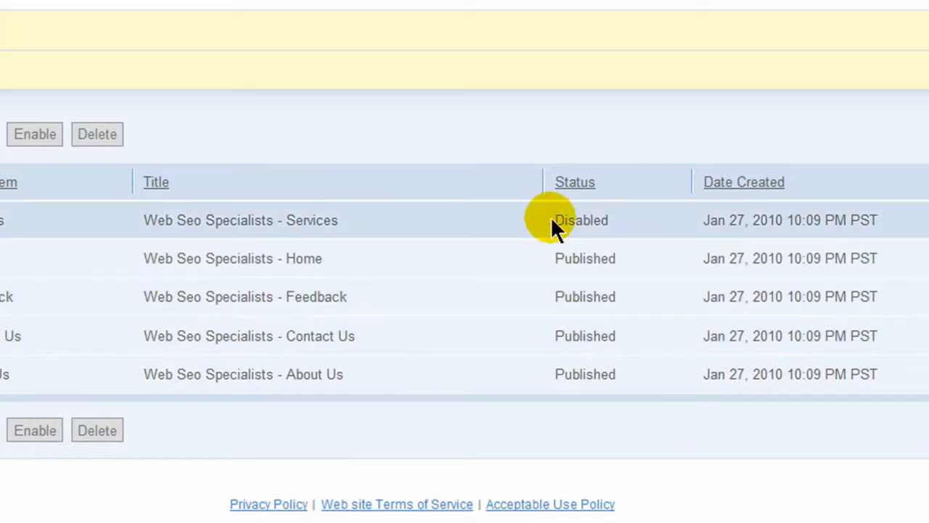
mouse_move(632, 229)
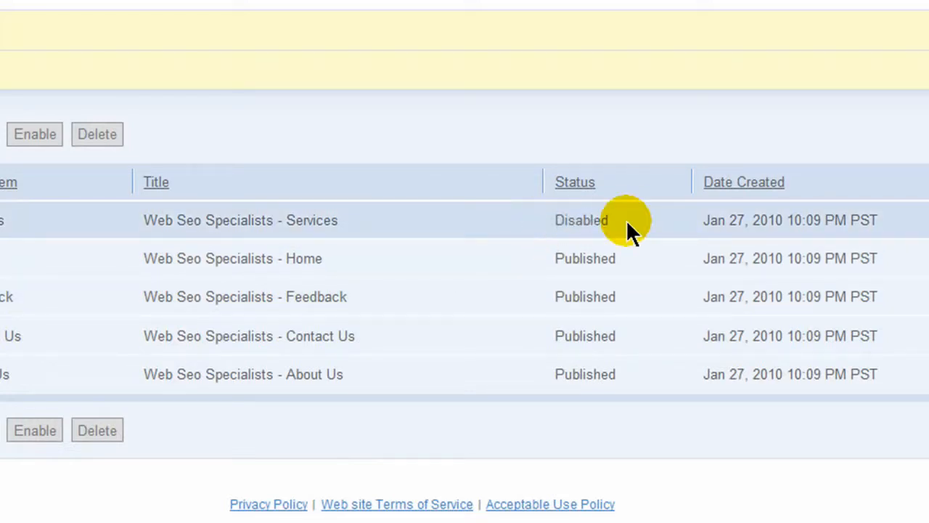
mouse_move(641, 235)
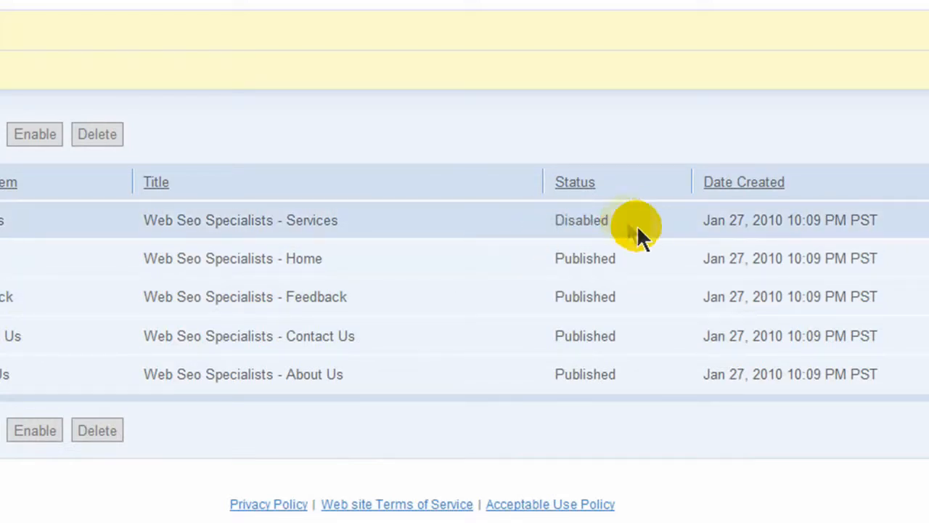
mouse_move(636, 229)
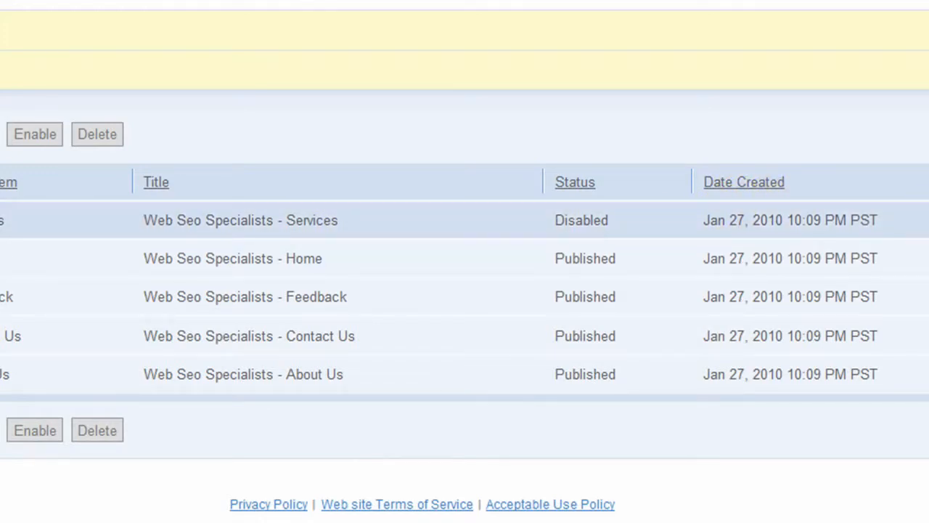
Step: Enable the checked Services page and confirm so it returns to the site menu
scroll("up", 3)
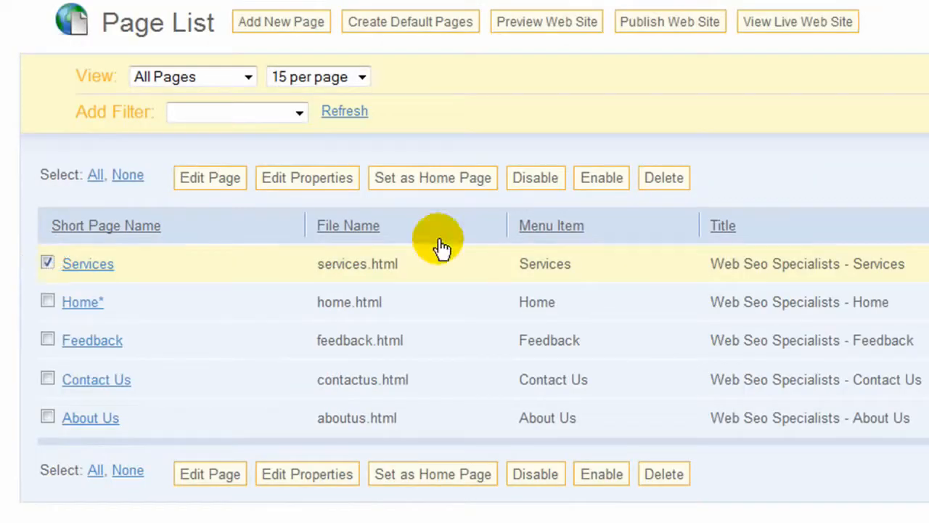
left_click(601, 177)
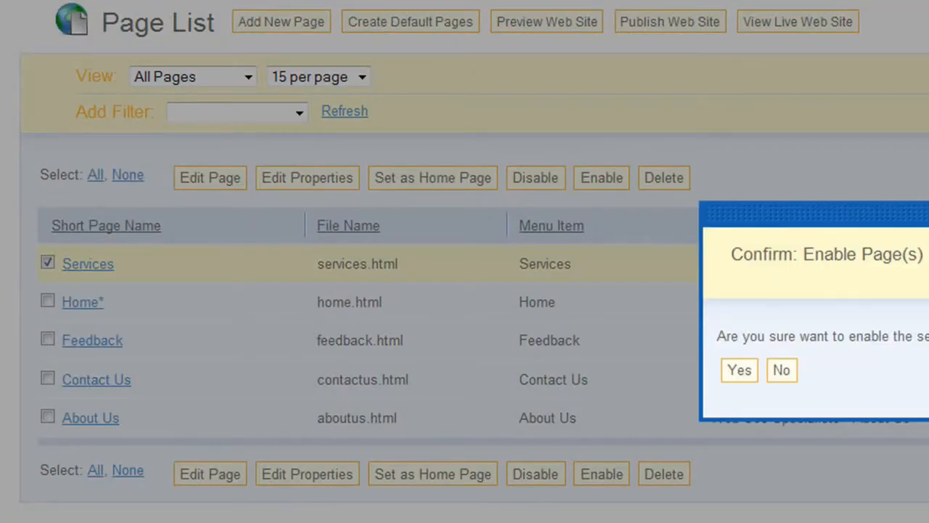
left_click(739, 370)
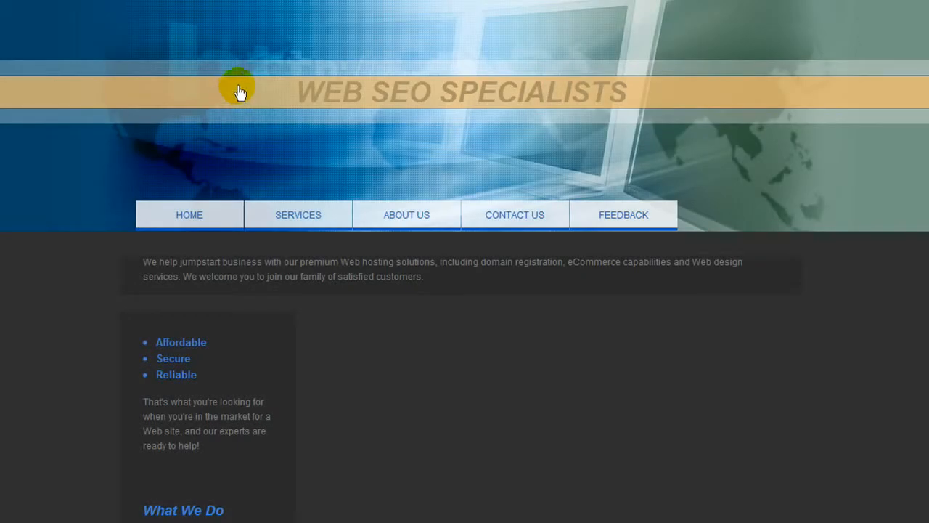
mouse_move(322, 102)
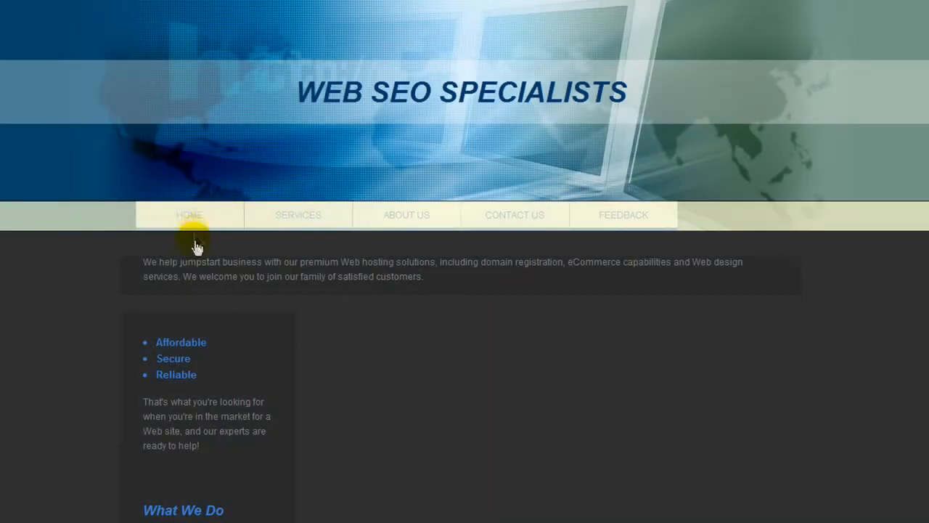
left_click(311, 283)
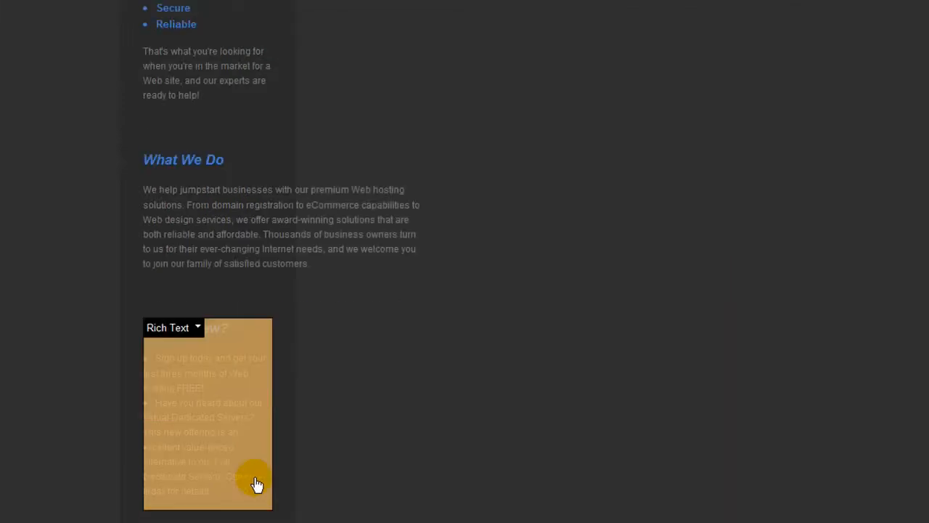
scroll("up", 3)
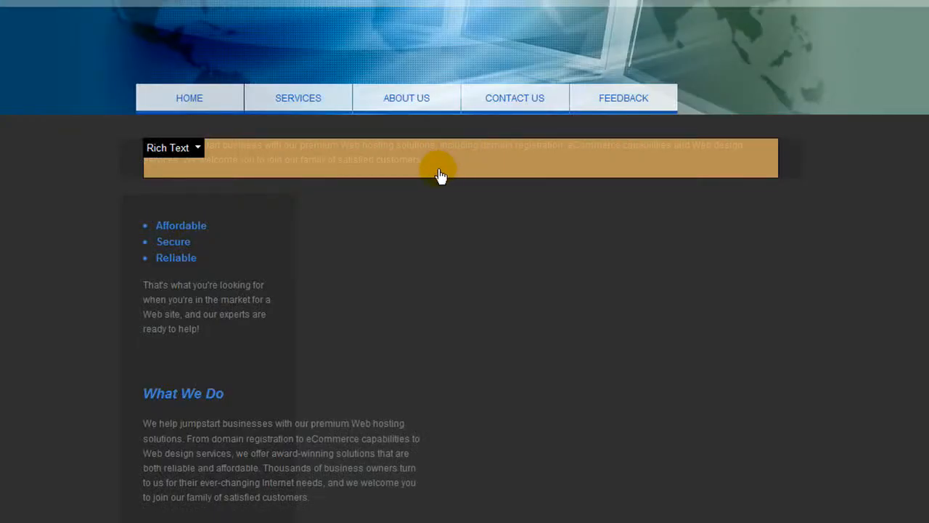
mouse_move(458, 173)
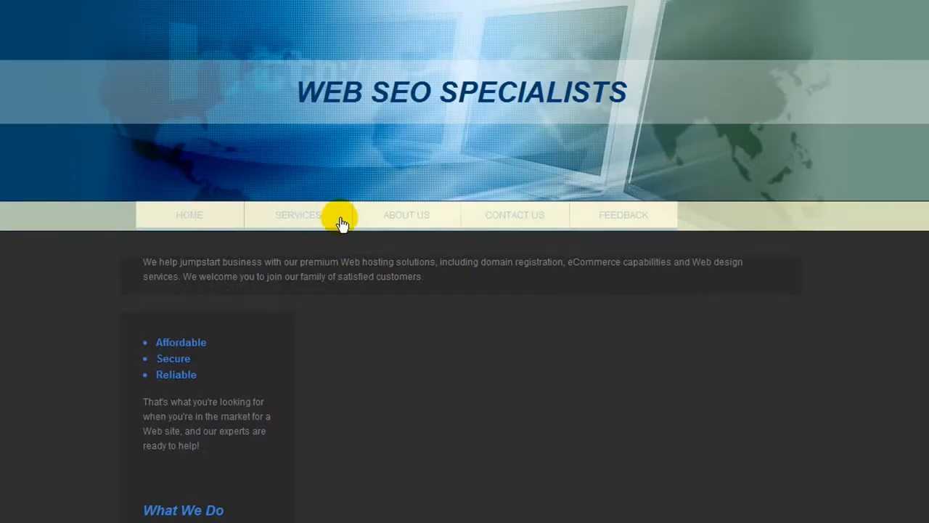
mouse_move(73, 216)
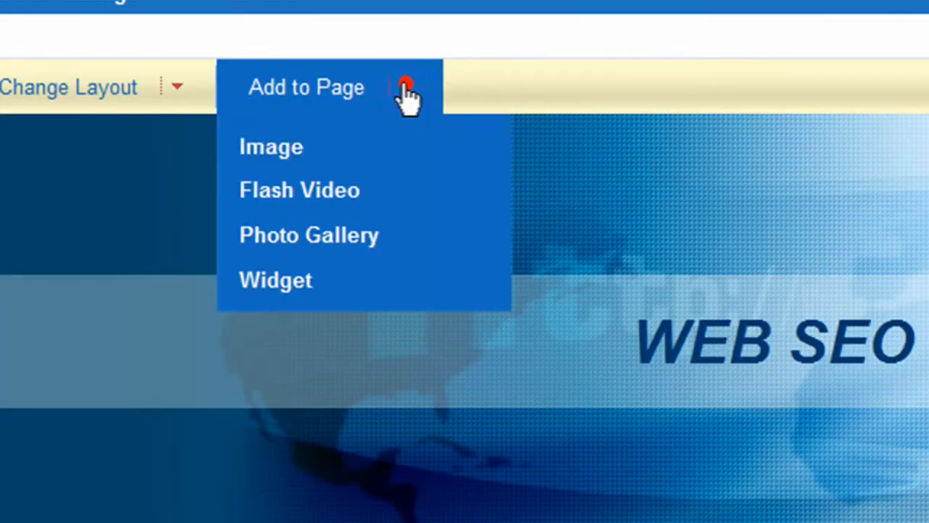
mouse_move(270, 146)
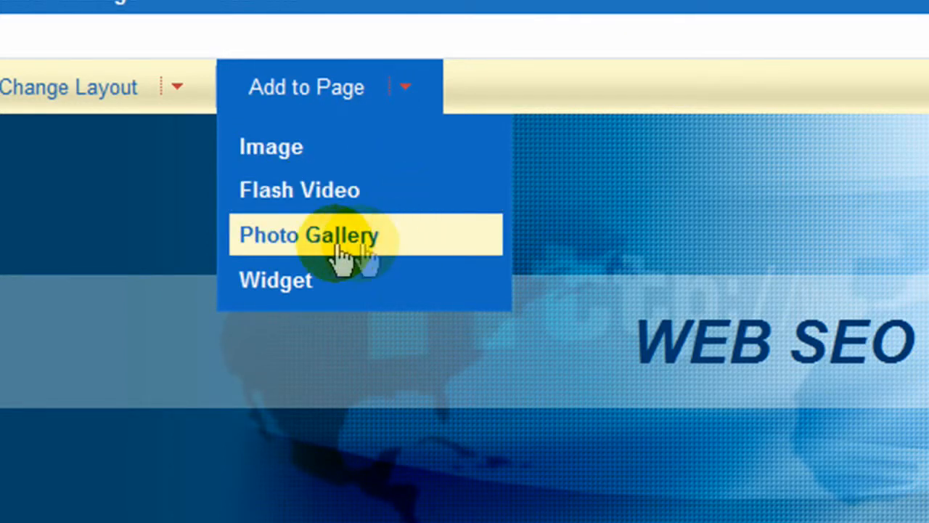
mouse_move(273, 243)
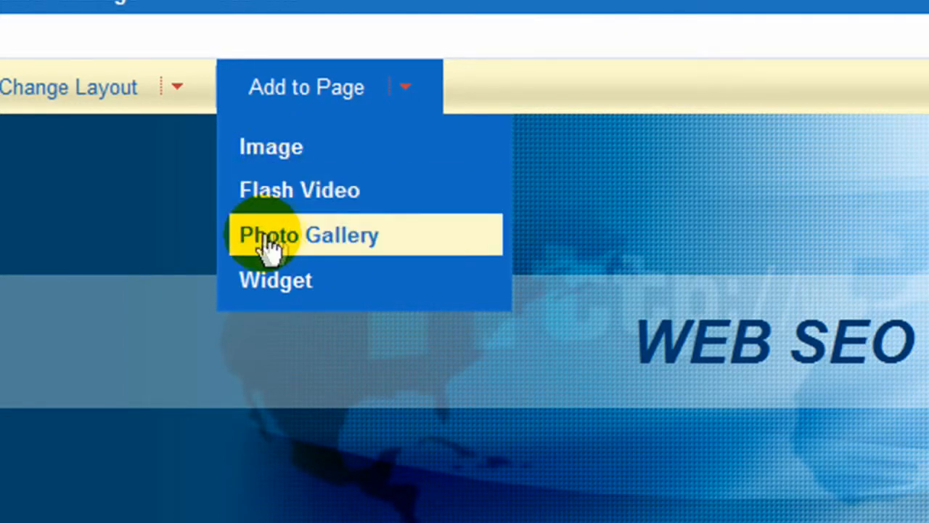
mouse_move(331, 293)
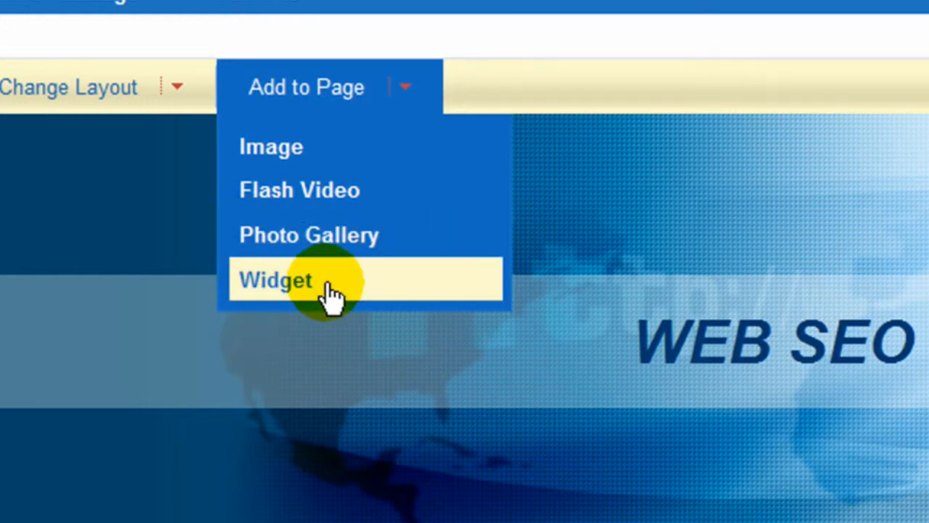
Step: Choose Image from Add to Page to show the Image Library folder
left_click(274, 280)
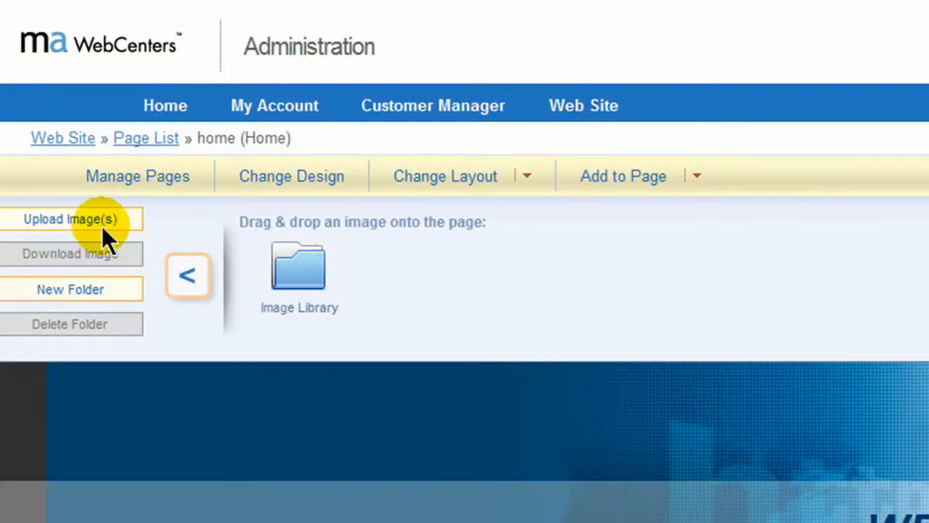
mouse_move(574, 353)
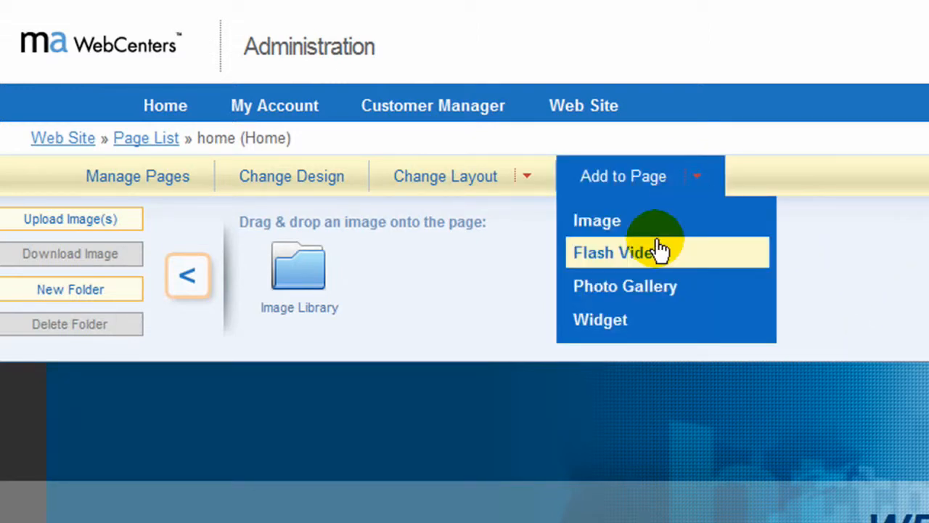
Step: Choose Flash Video from Add to Page to show the video drop panel
left_click(613, 253)
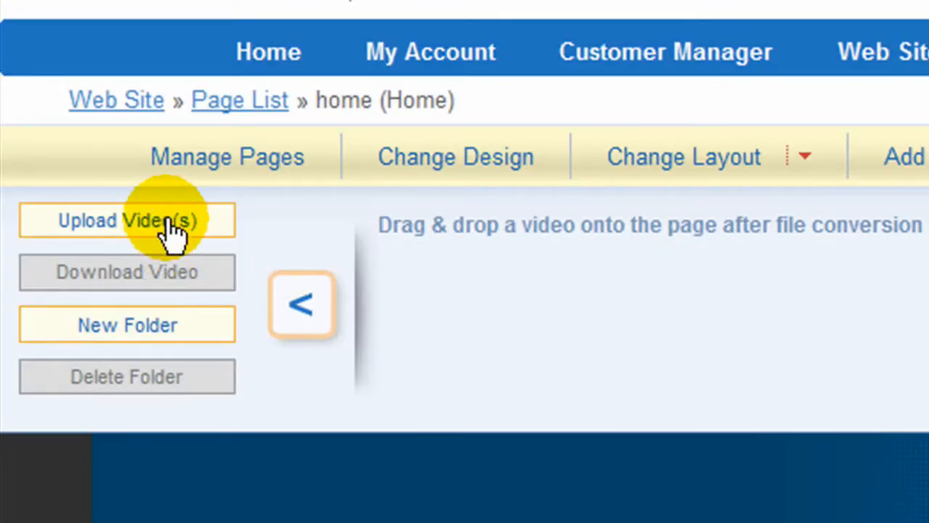
mouse_move(174, 250)
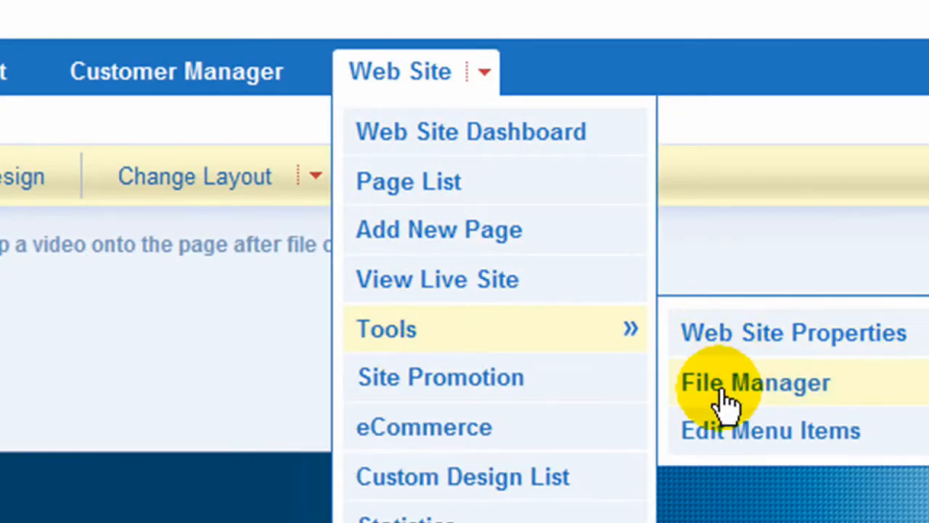
mouse_move(744, 404)
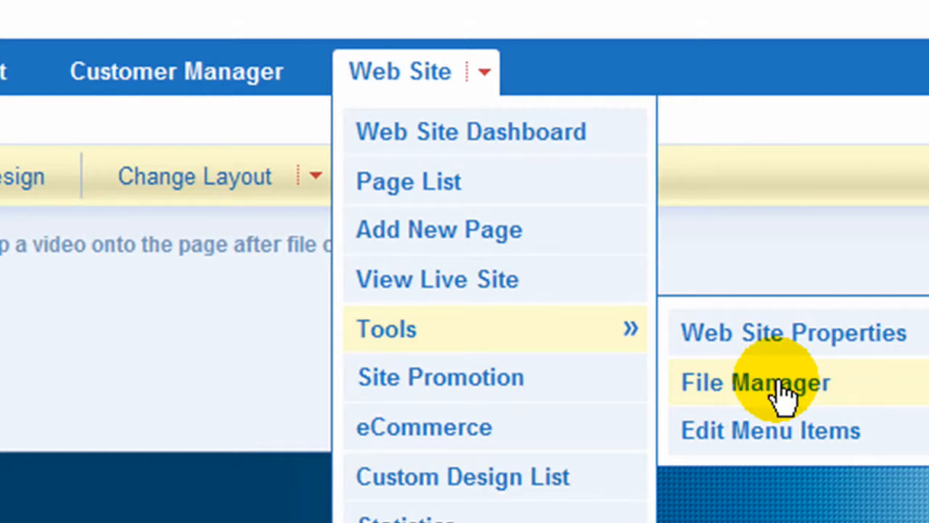
left_click(755, 383)
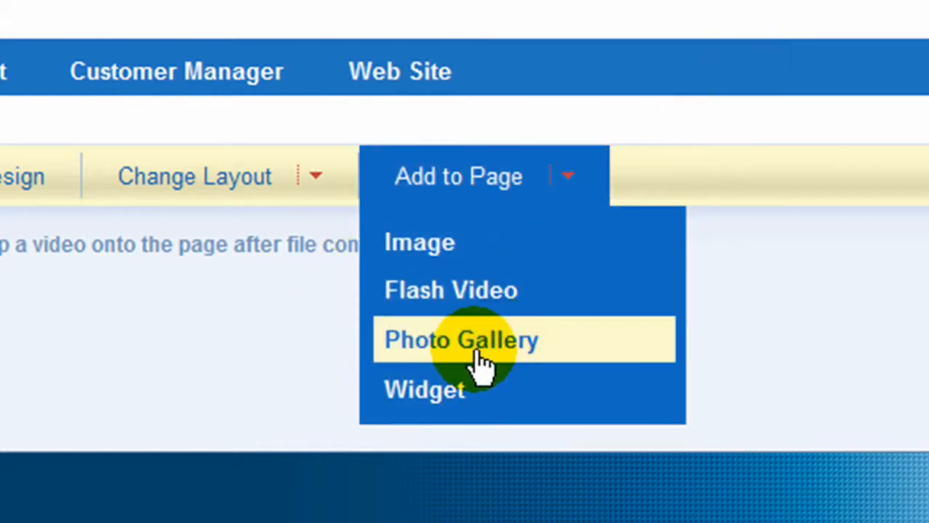
Step: Choose Photo Gallery to show Filmstrip, Grid, Single Image and Slideshow styles
left_click(462, 340)
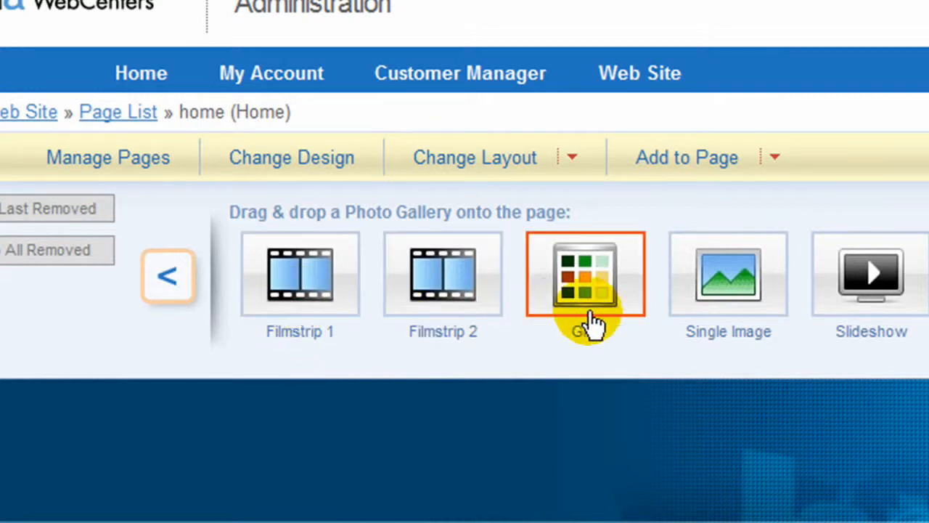
mouse_move(341, 305)
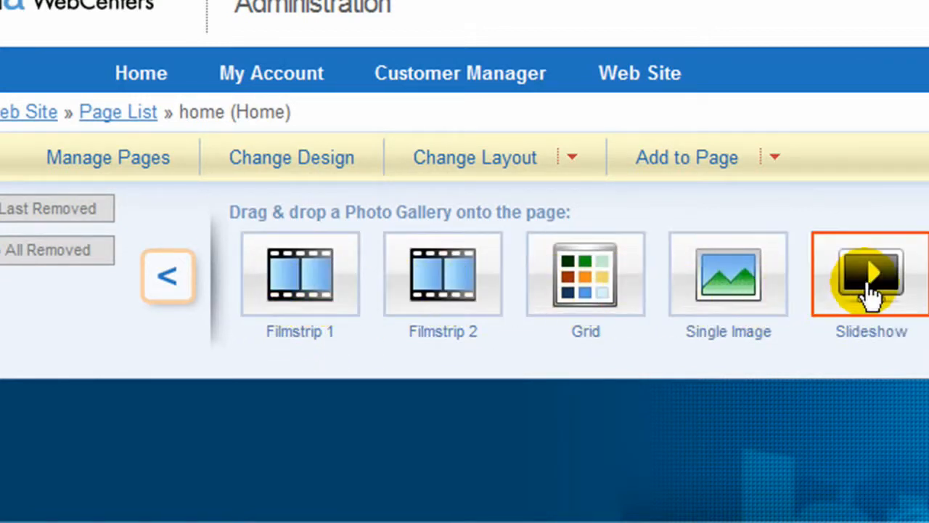
mouse_move(668, 273)
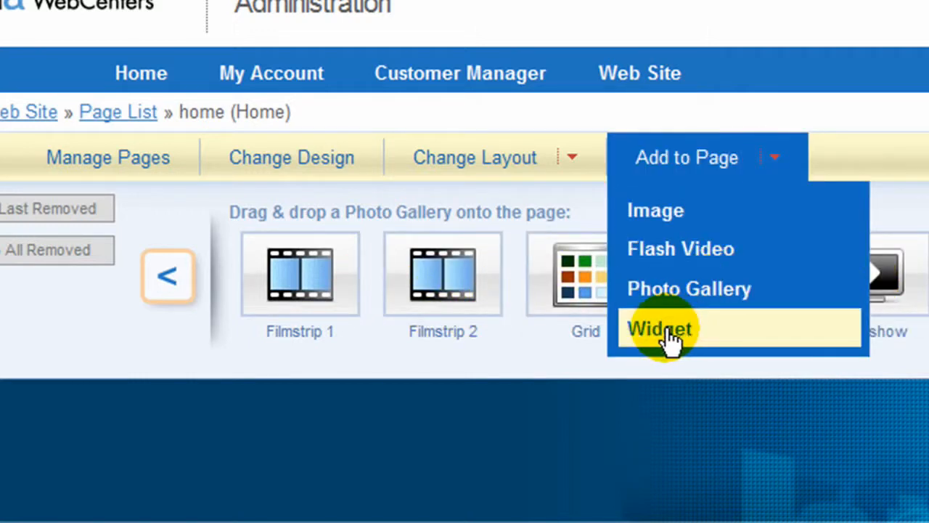
left_click(659, 328)
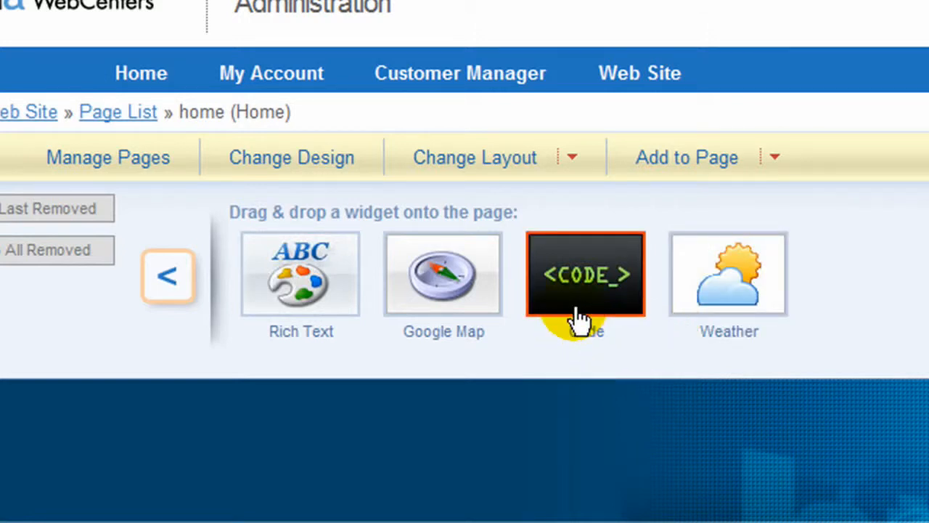
mouse_move(584, 312)
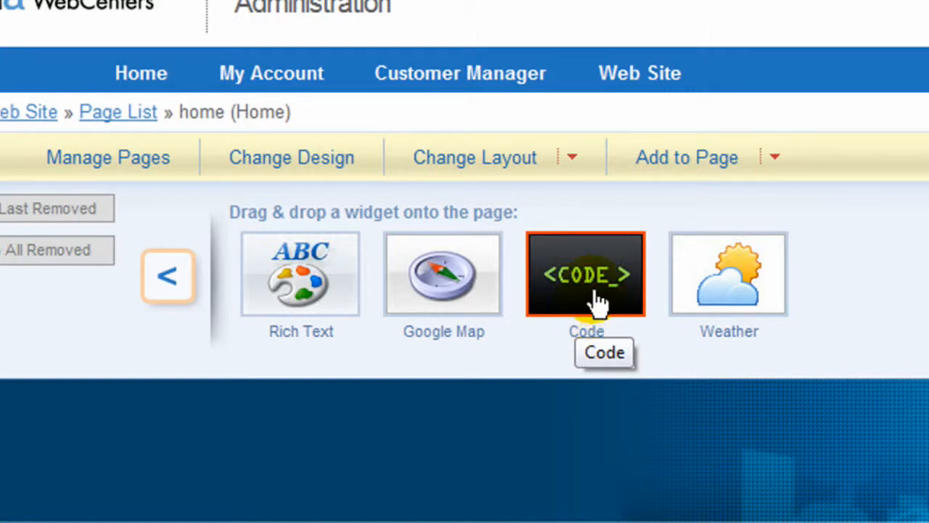
mouse_move(901, 196)
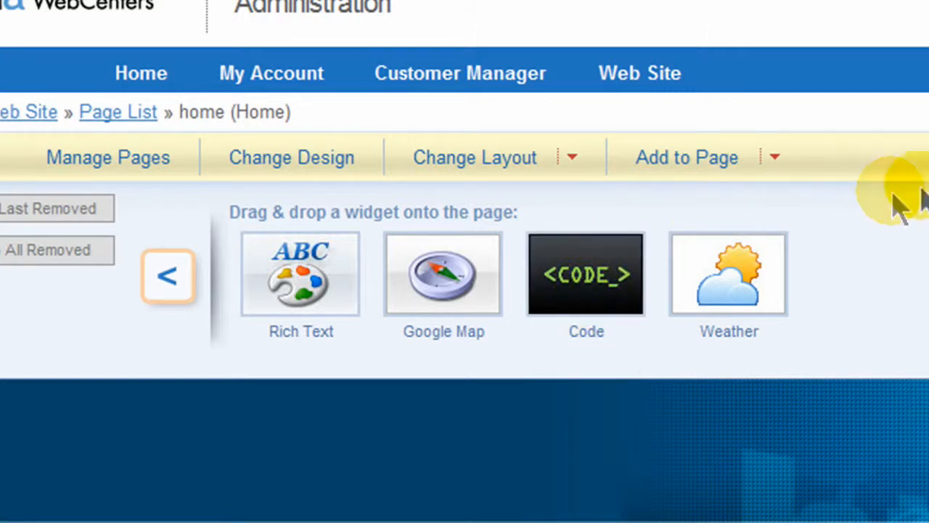
mouse_move(642, 250)
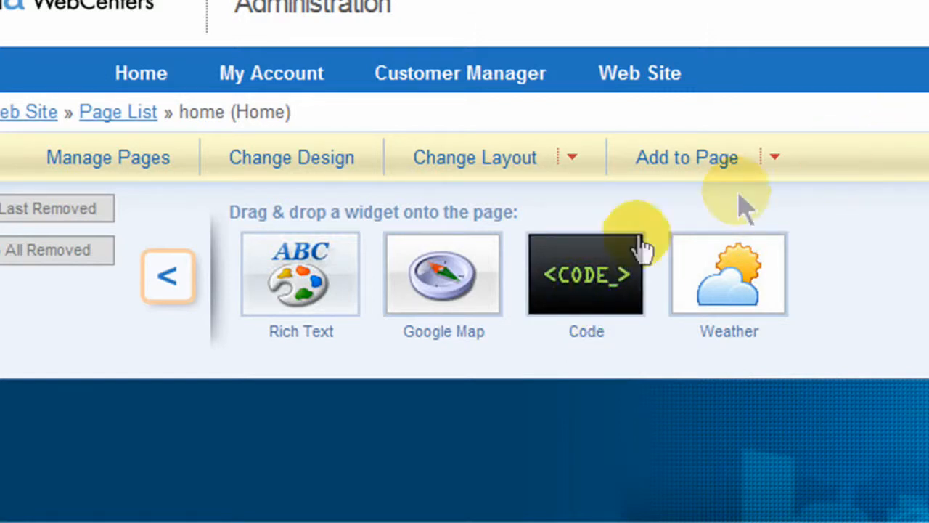
mouse_move(580, 290)
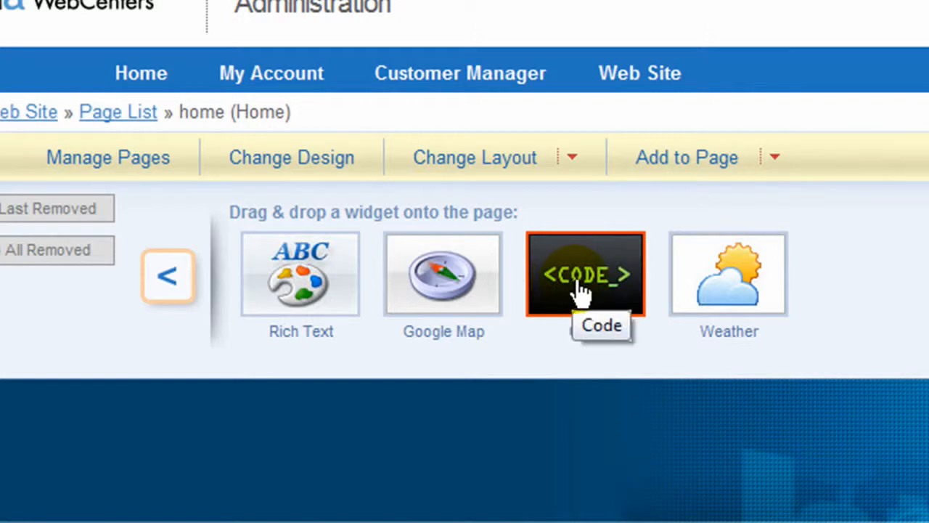
mouse_move(356, 320)
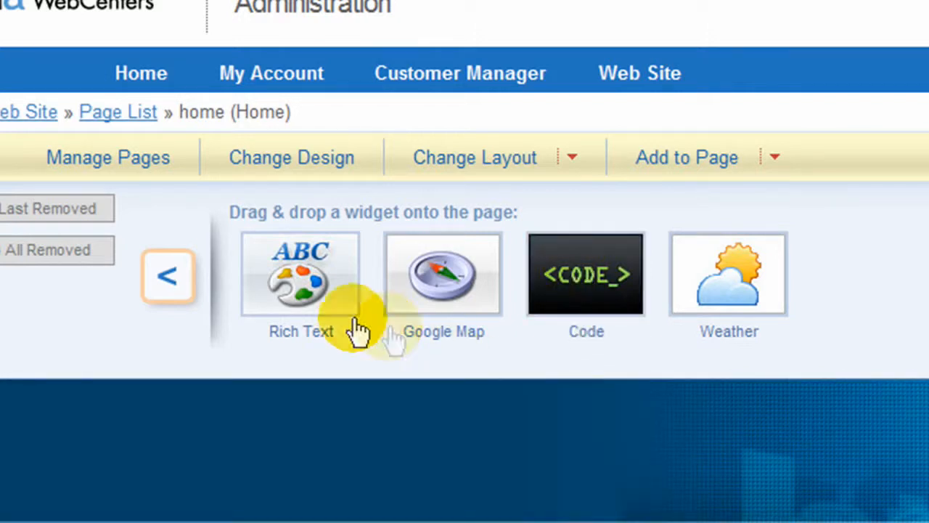
mouse_move(297, 298)
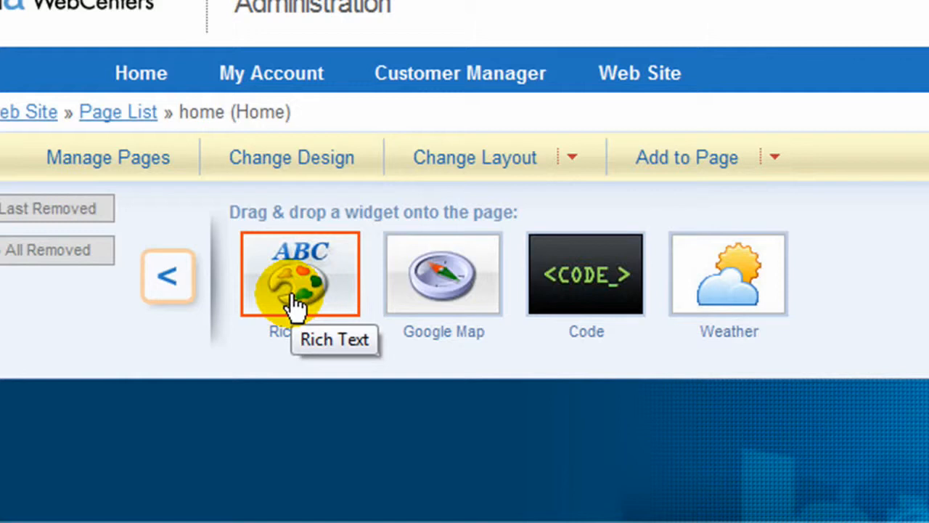
mouse_move(726, 305)
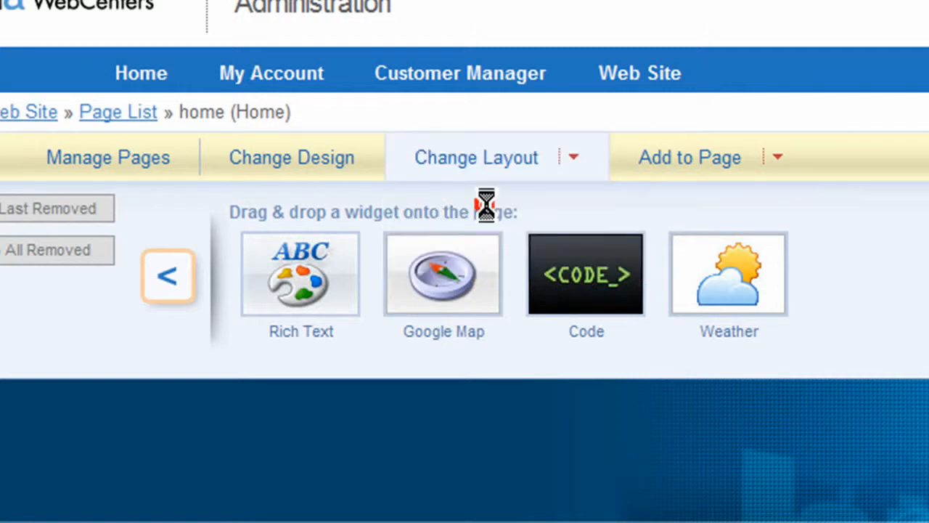
Step: Show the home page layout choices 3 Columns A, 2 Columns A, 1 Column A and Single Area
left_click(476, 157)
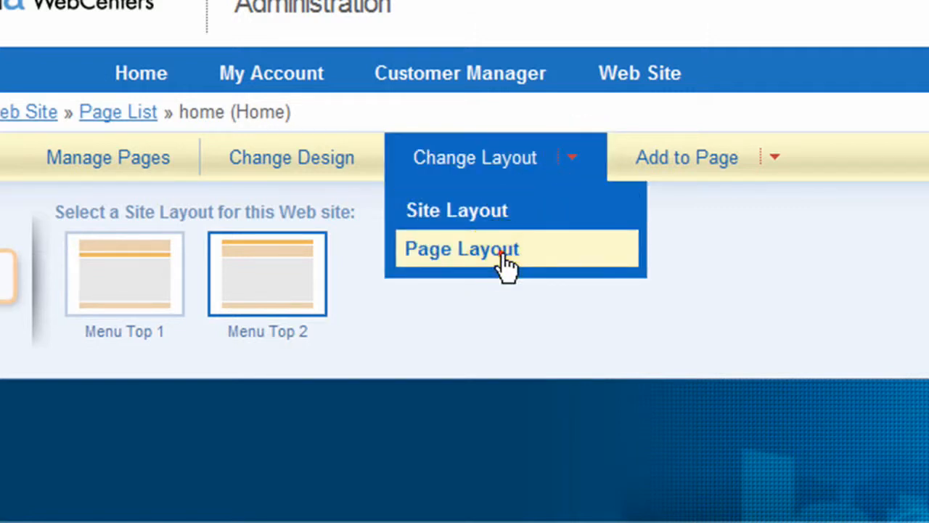
left_click(462, 249)
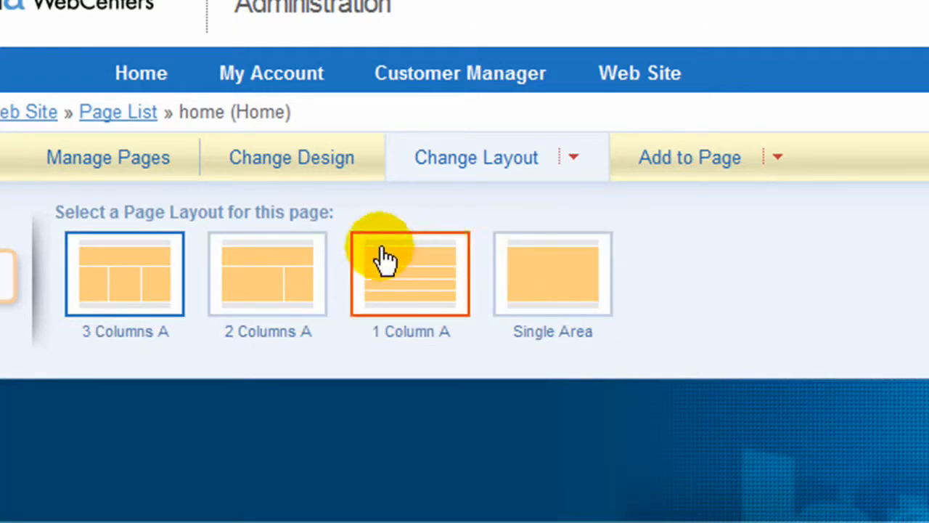
mouse_move(574, 156)
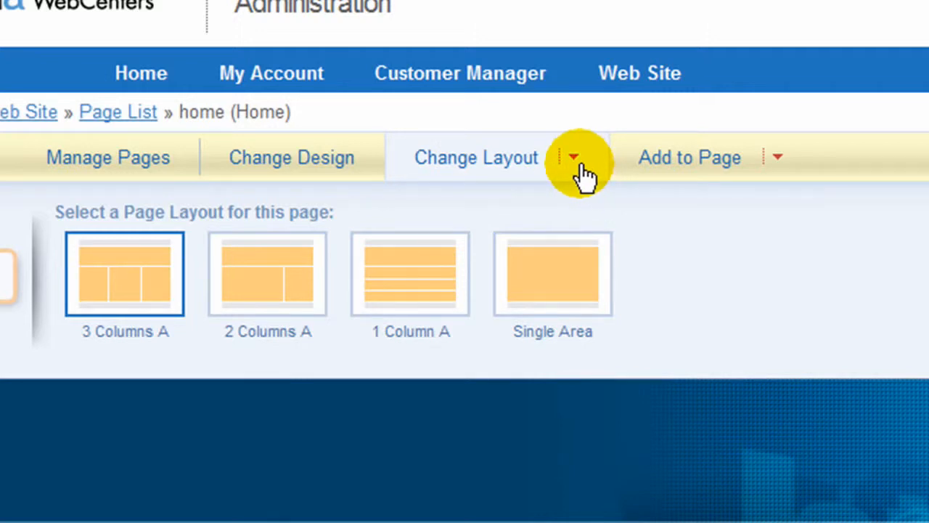
left_click(572, 157)
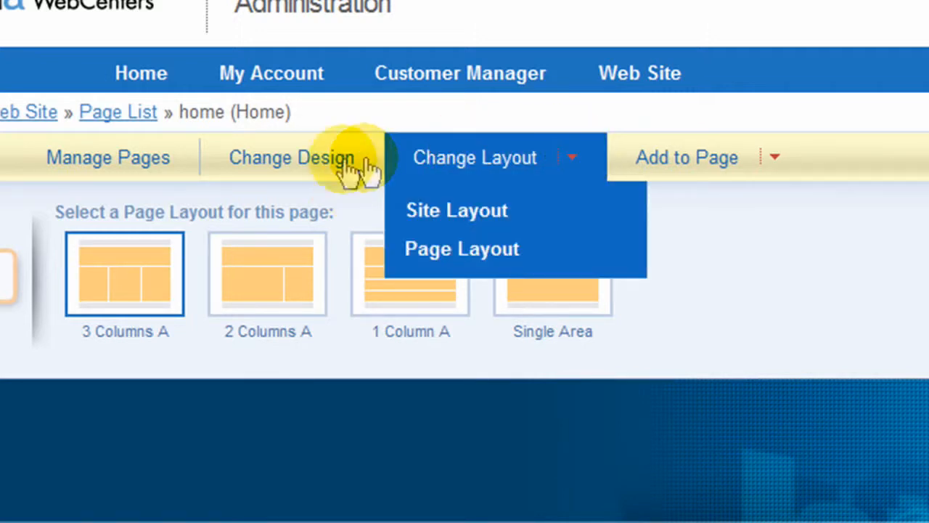
Step: Show the design gallery with Skyscraper, Sporting Goods, Springscape and Team looks
left_click(292, 157)
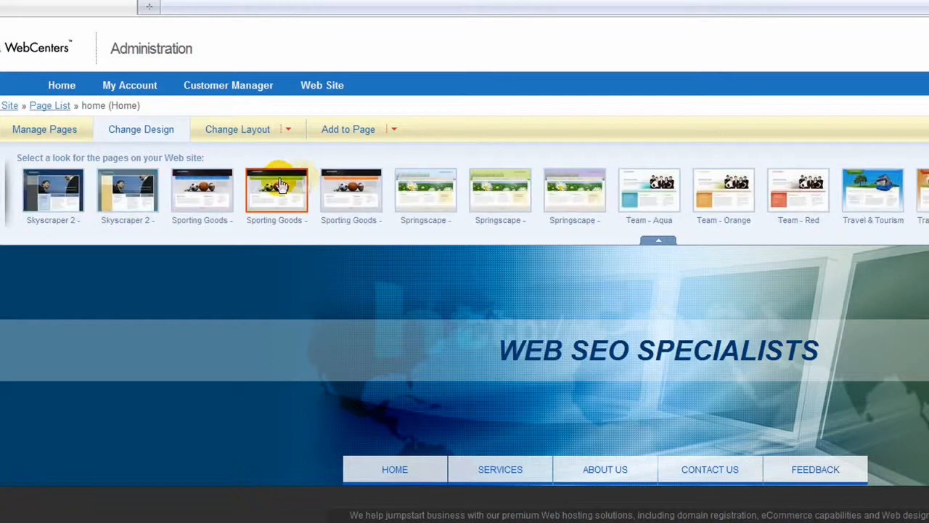
mouse_move(128, 190)
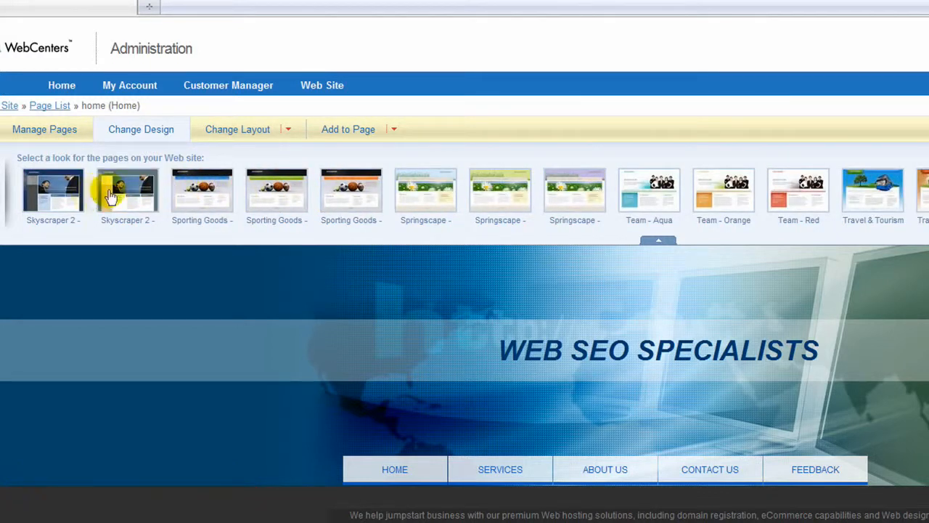
mouse_move(575, 191)
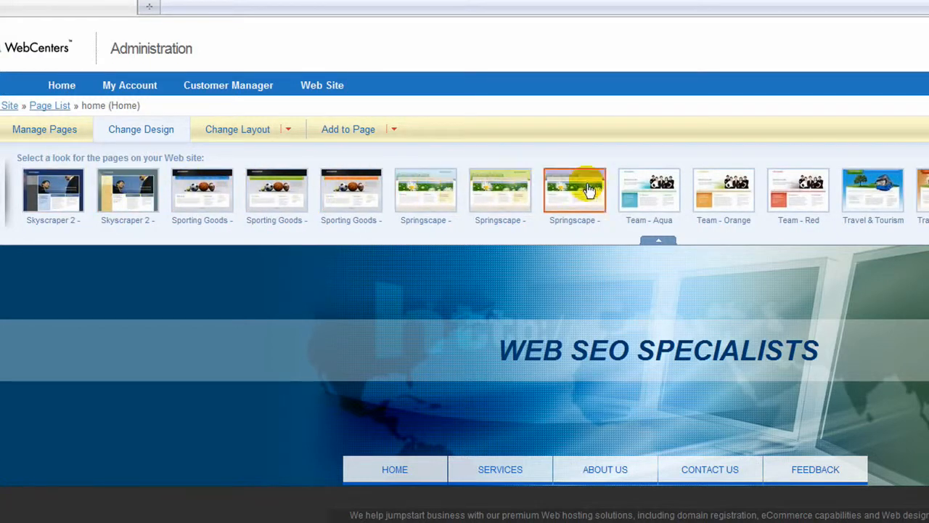
mouse_move(90, 172)
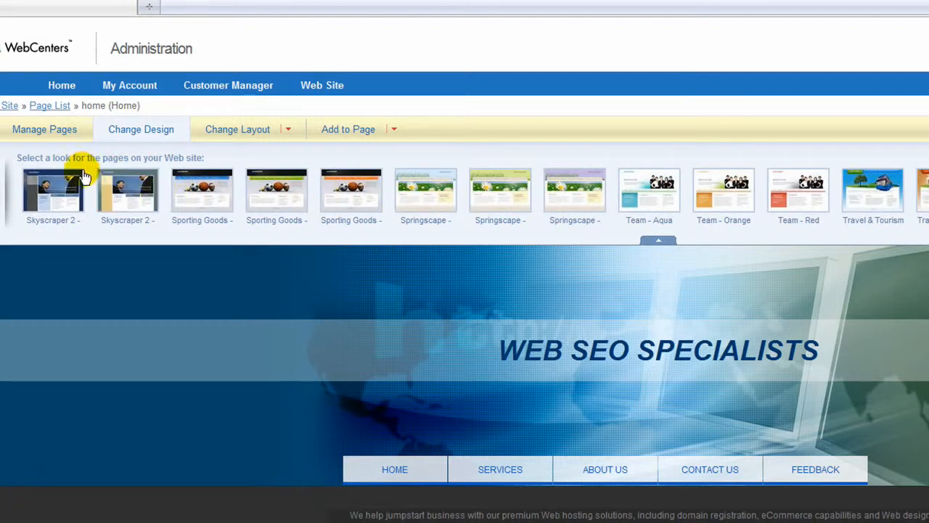
mouse_move(276, 190)
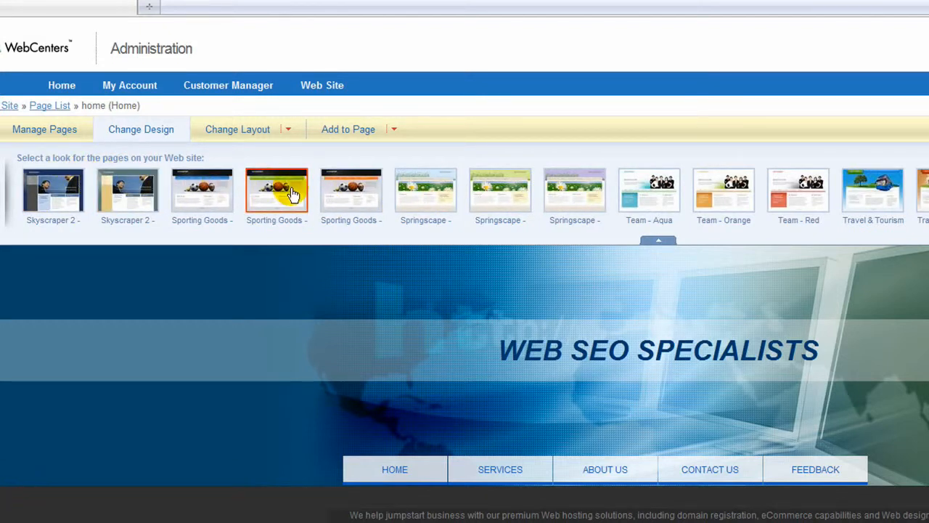
mouse_move(202, 191)
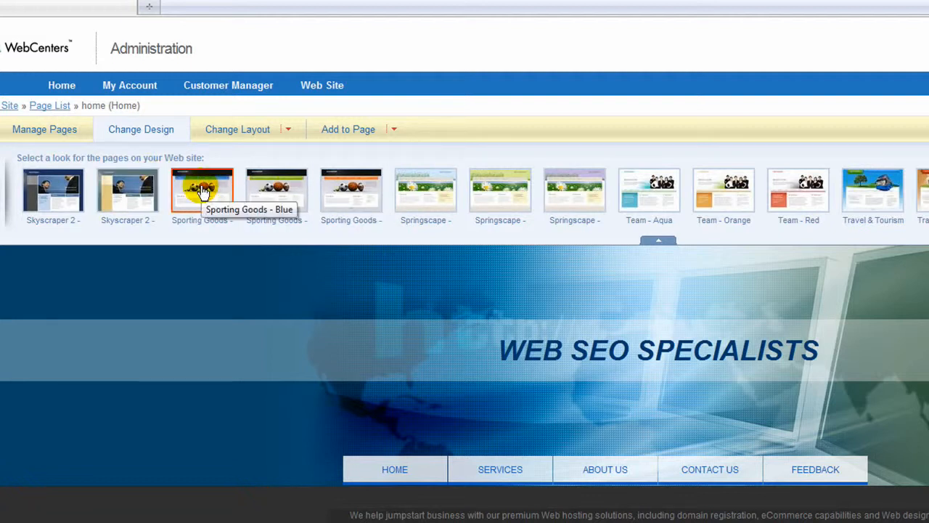
mouse_move(202, 192)
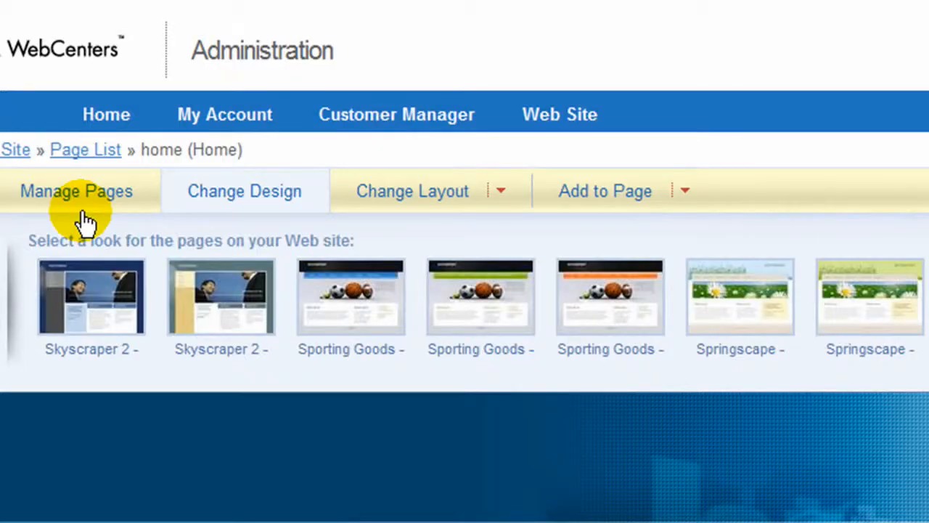
mouse_move(87, 200)
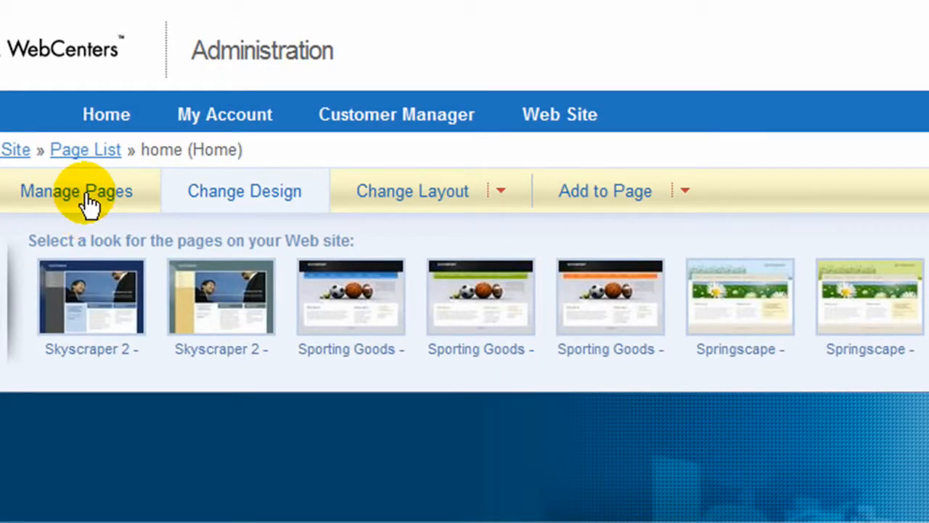
Step: Return from Manage Pages thumbnails to the full page list of file names and menu items
left_click(76, 190)
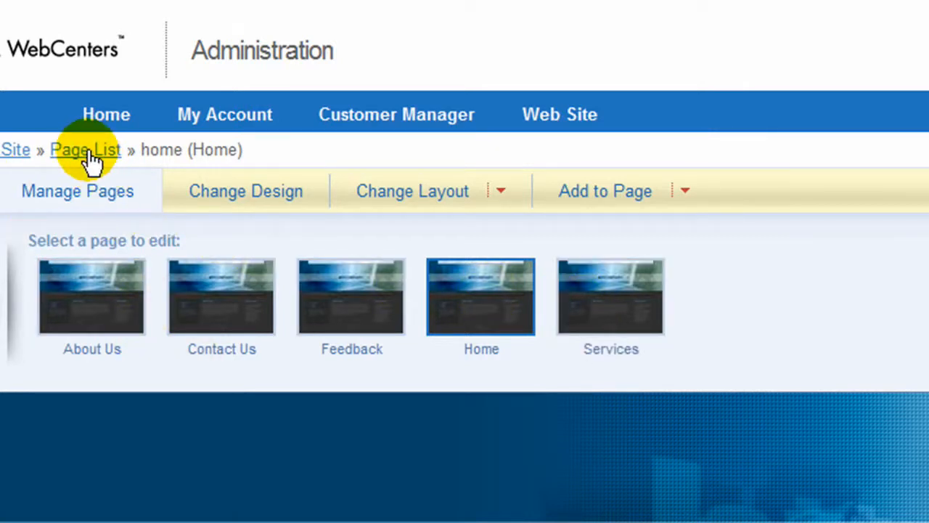
left_click(84, 149)
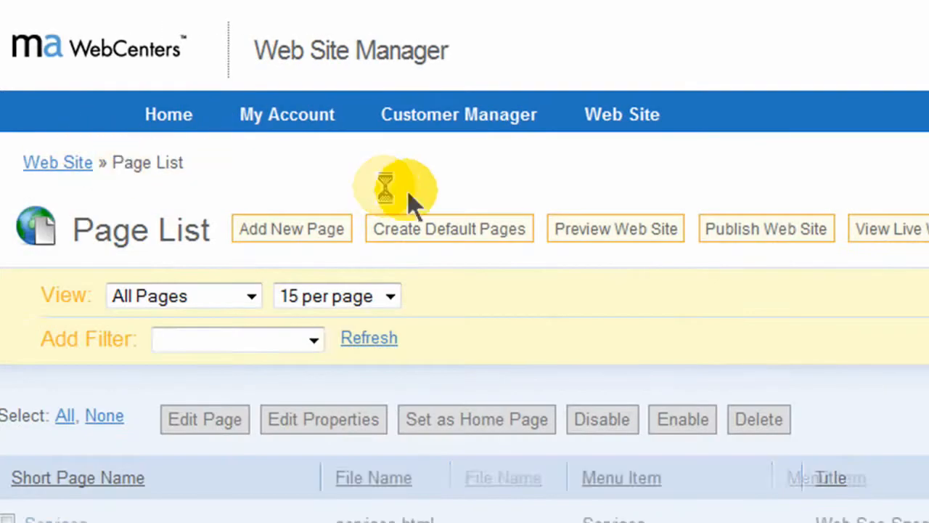
scroll("down", 3)
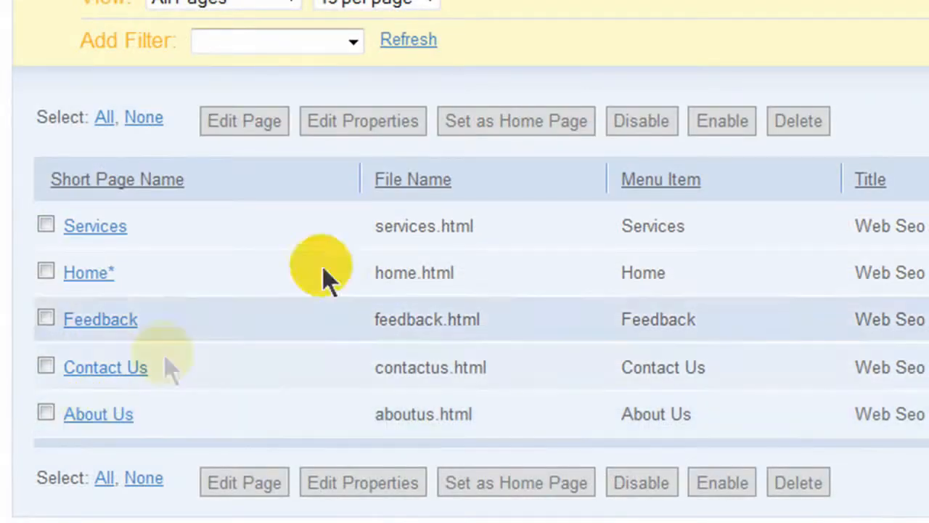
mouse_move(525, 29)
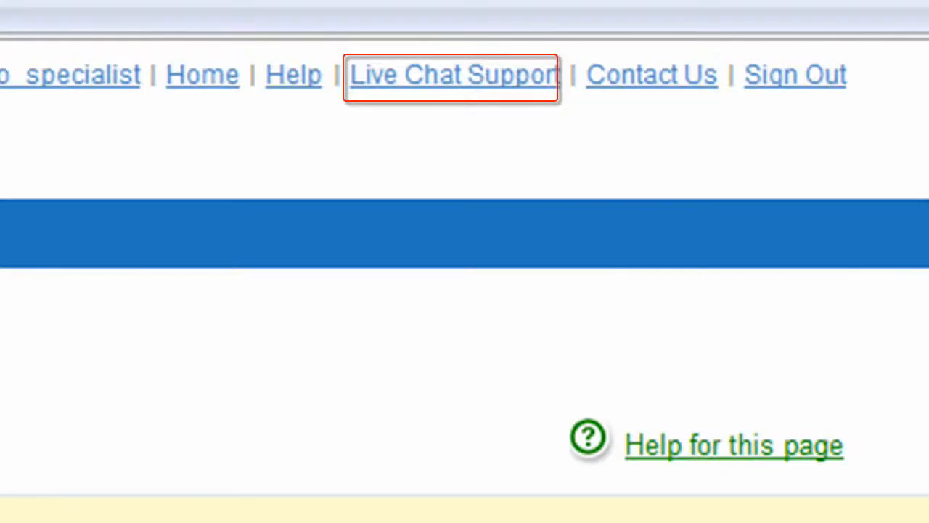
mouse_move(453, 87)
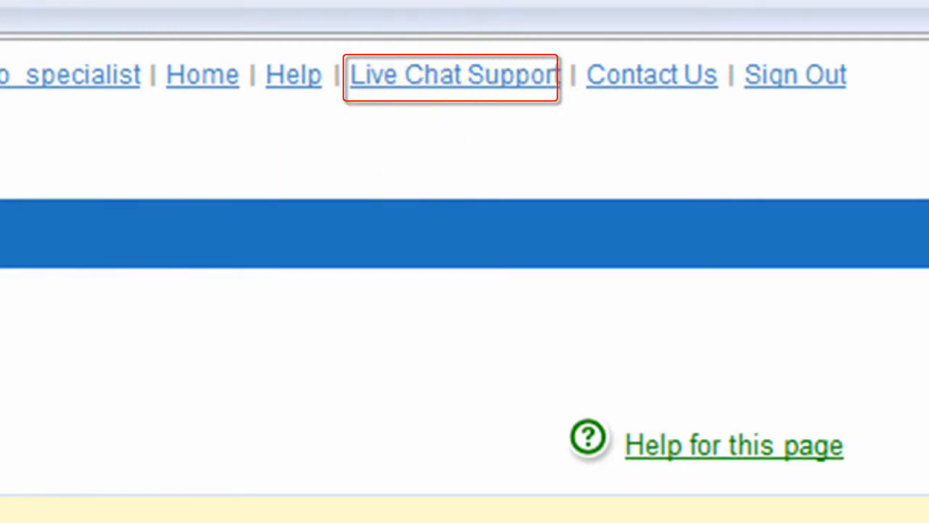
mouse_move(450, 76)
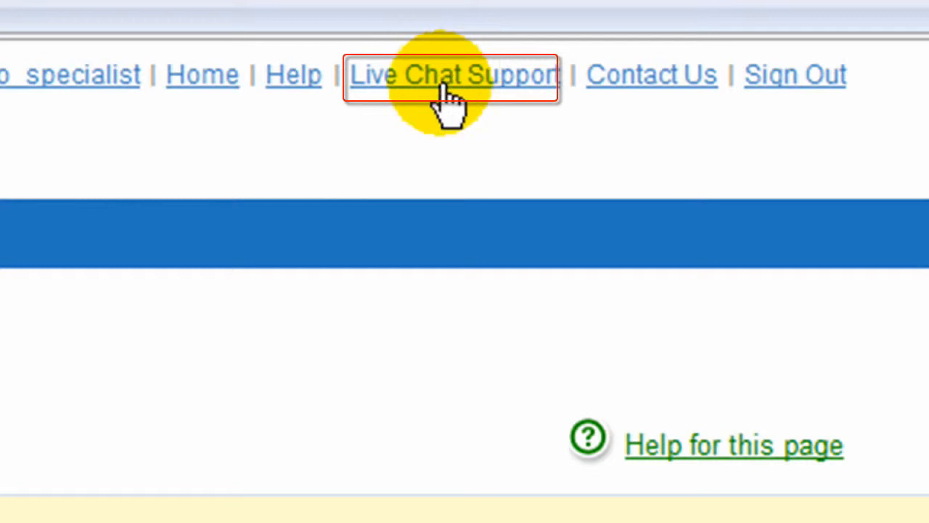